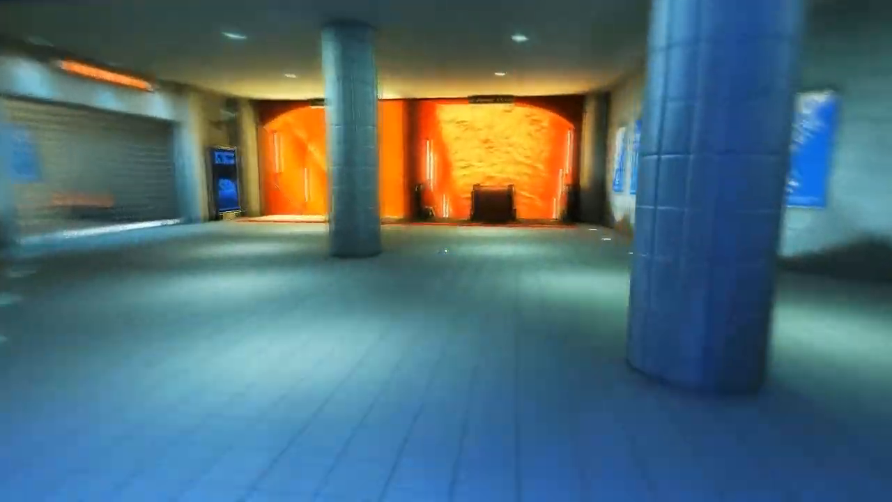
# - Run forward through the Ryding Park station concourse toward the platform and track tunnels
pyautogui.press('w')
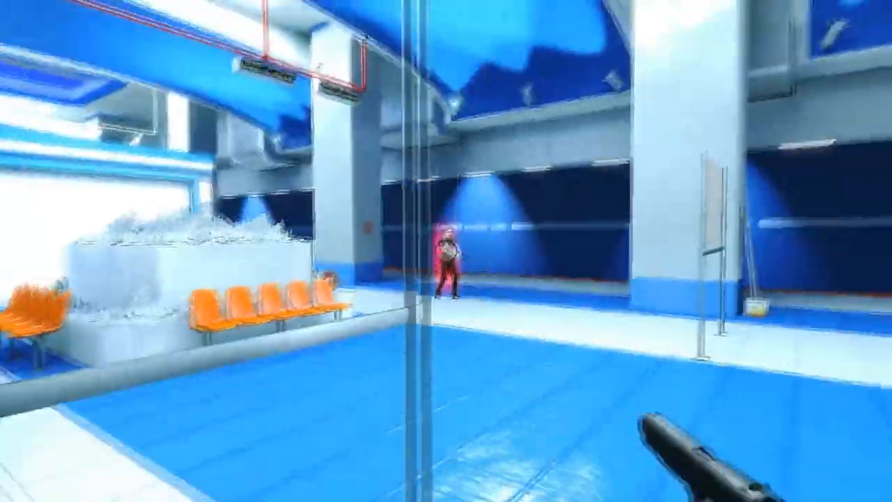
pyautogui.moveTo(446, 251)
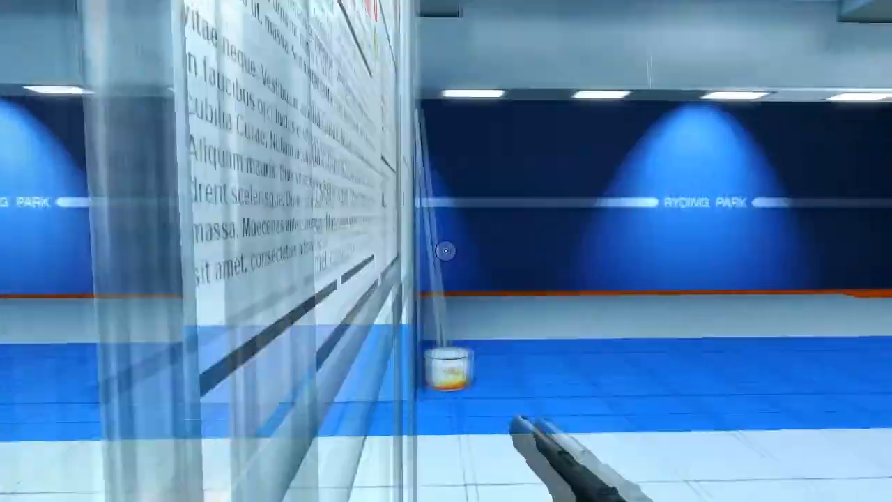
pyautogui.moveTo(446, 251)
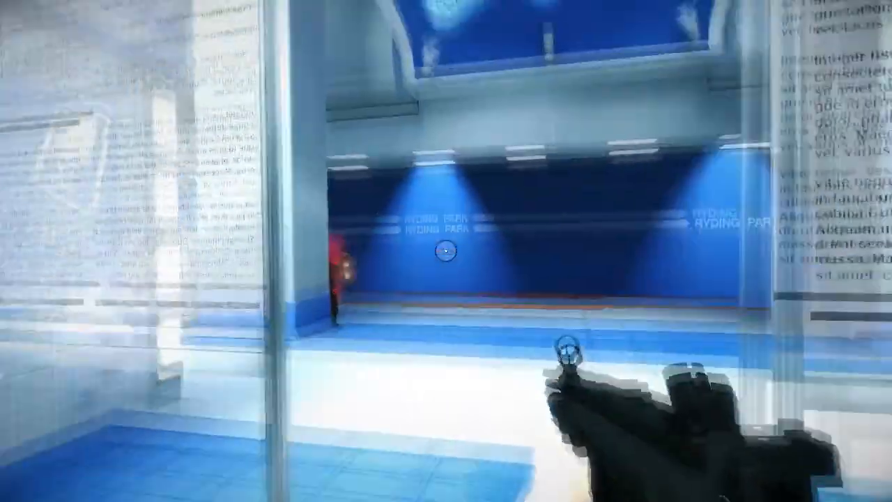
pyautogui.moveTo(446, 251)
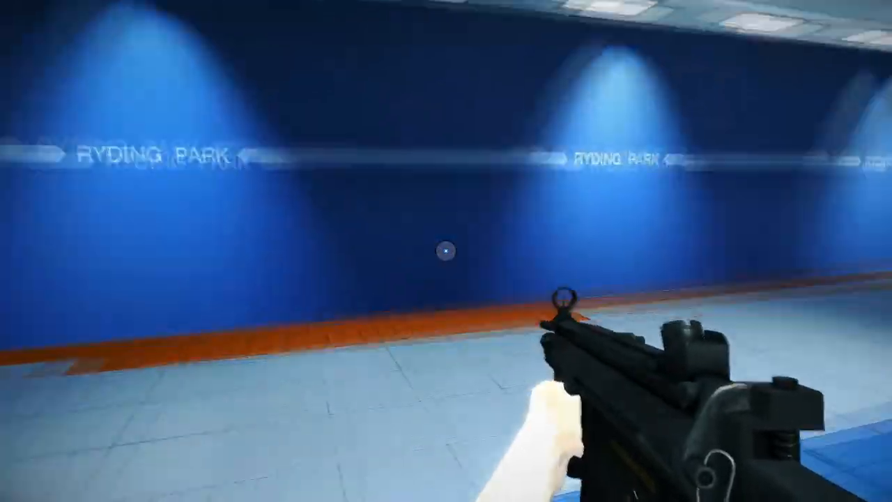
pyautogui.moveTo(446, 251)
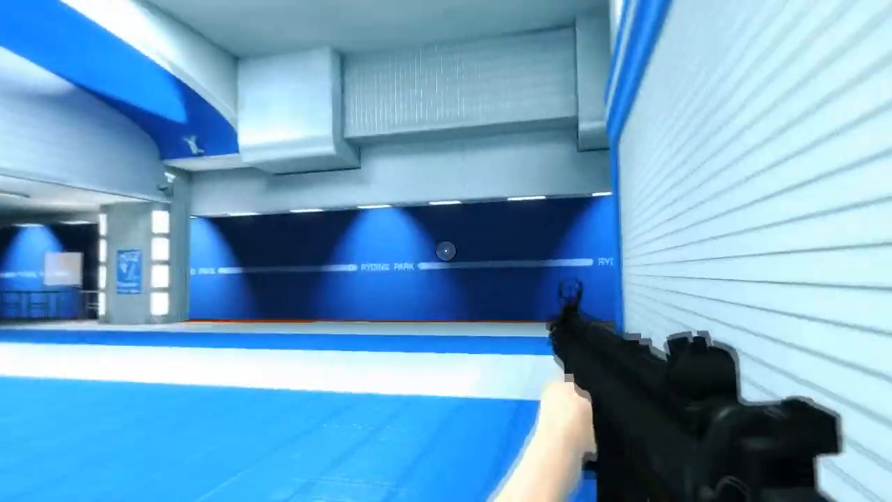
pyautogui.moveTo(446, 251)
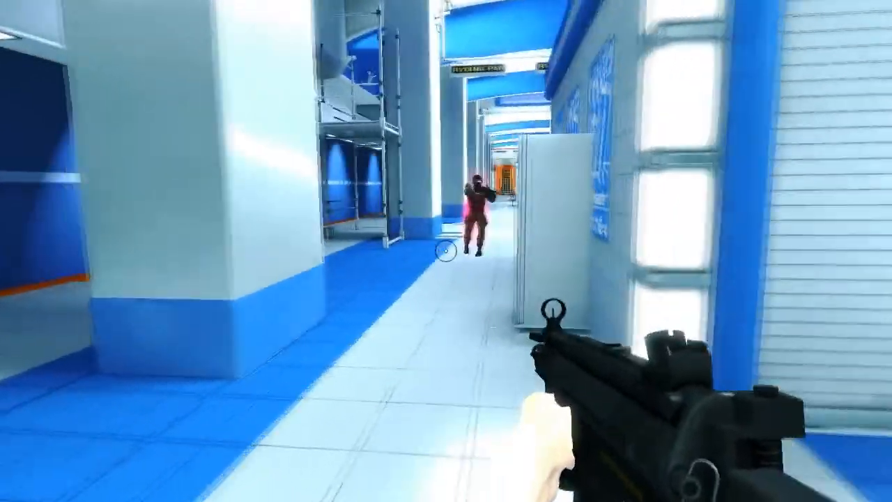
pyautogui.moveTo(446, 251)
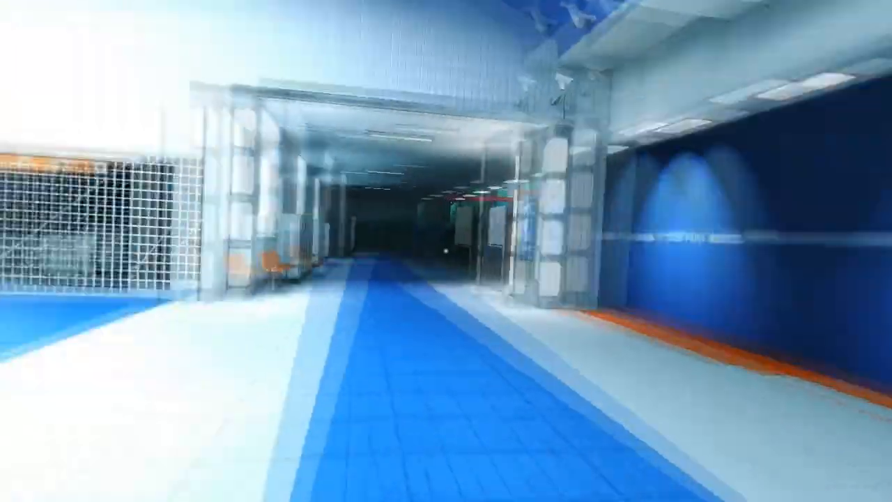
pyautogui.moveTo(446, 251)
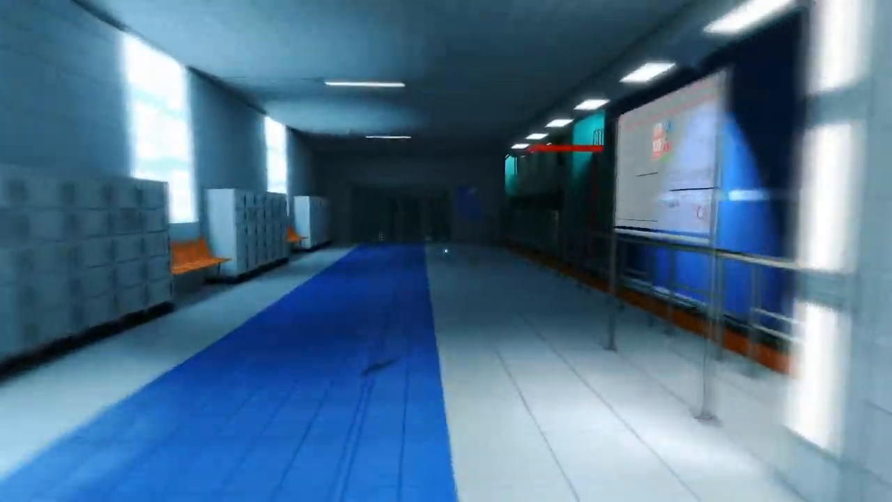
pyautogui.moveTo(446, 251)
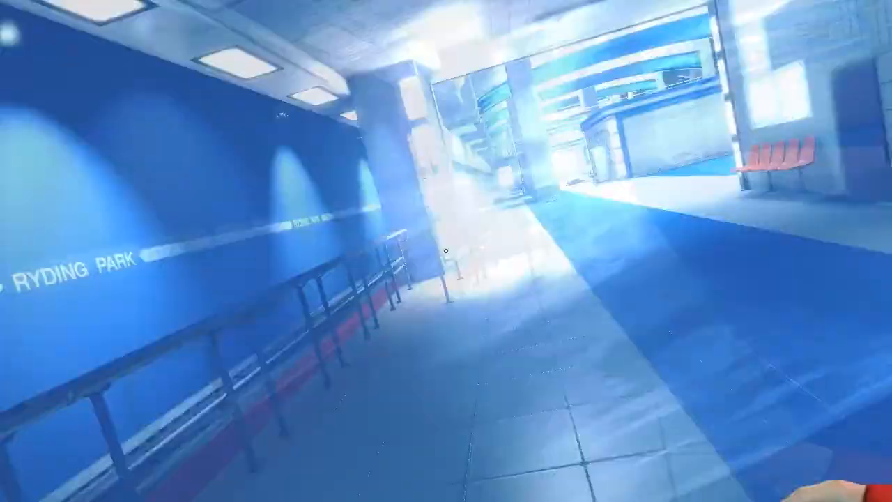
pyautogui.moveTo(279, 251)
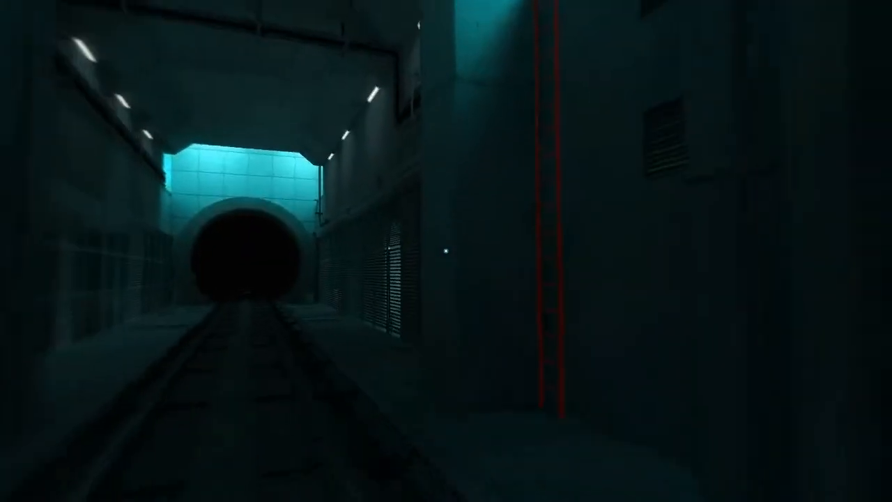
pyautogui.moveTo(446, 251)
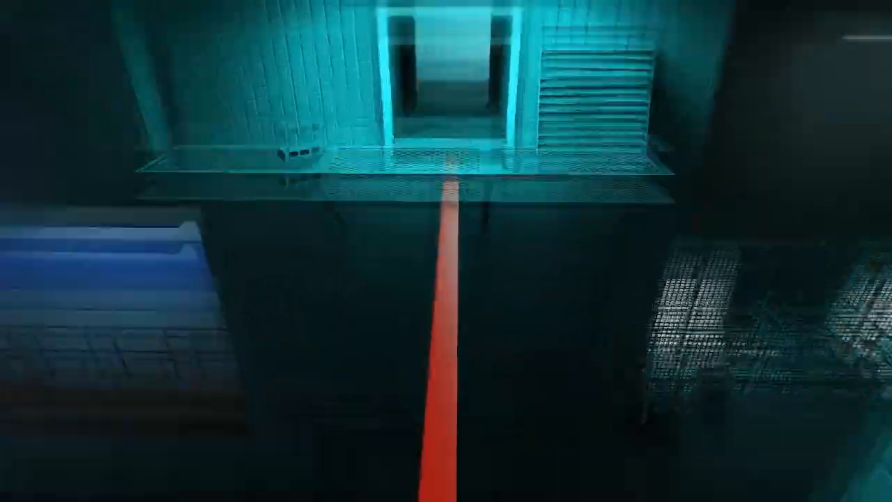
pyautogui.moveTo(447, 251)
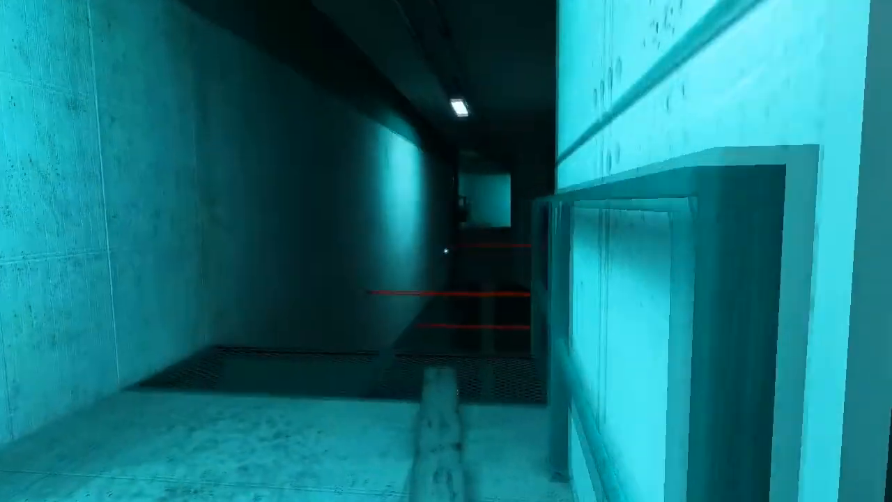
pyautogui.moveTo(446, 251)
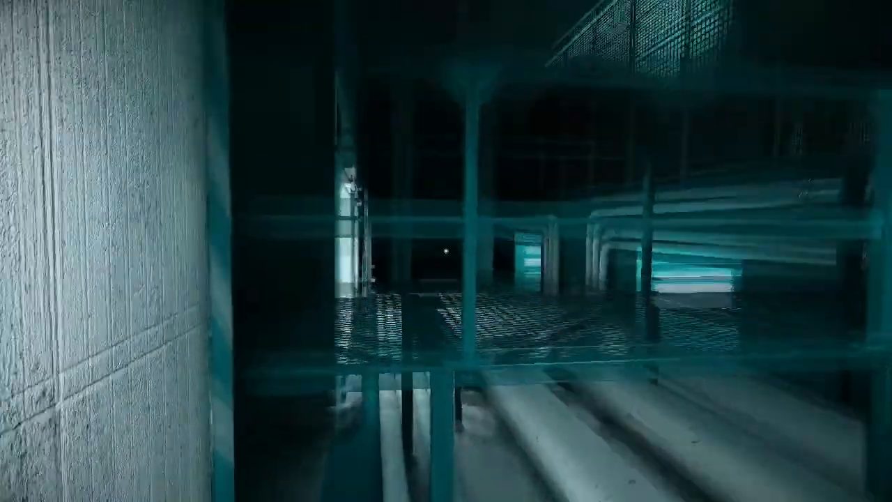
pyautogui.moveTo(446, 251)
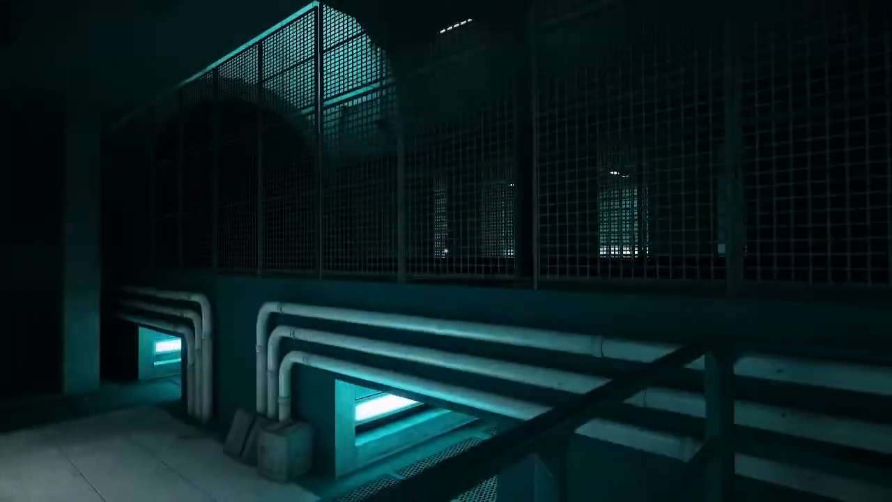
pyautogui.moveTo(446, 251)
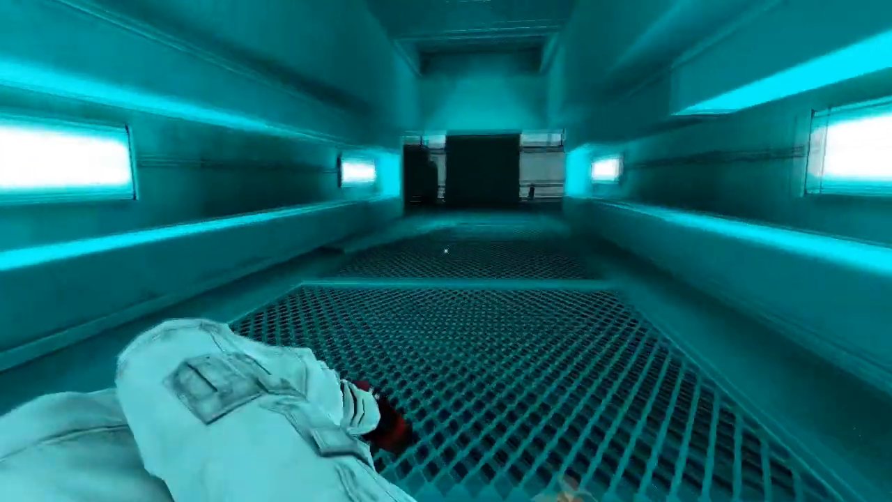
pyautogui.moveTo(446, 251)
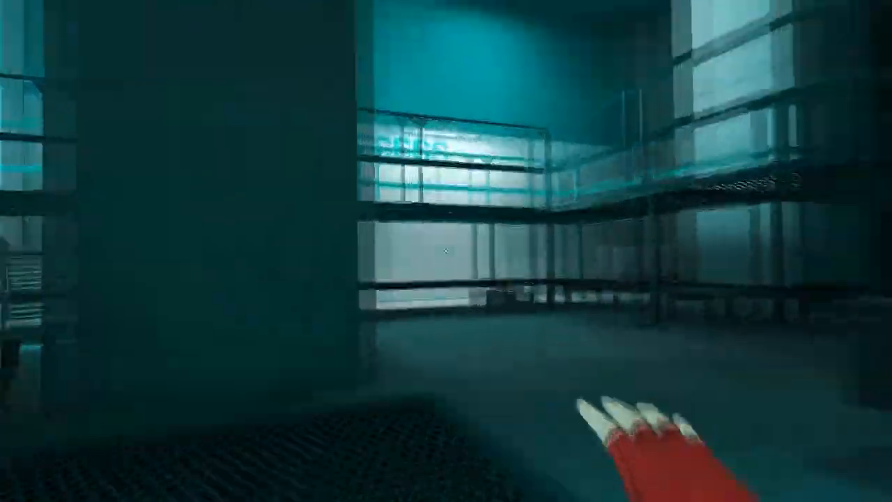